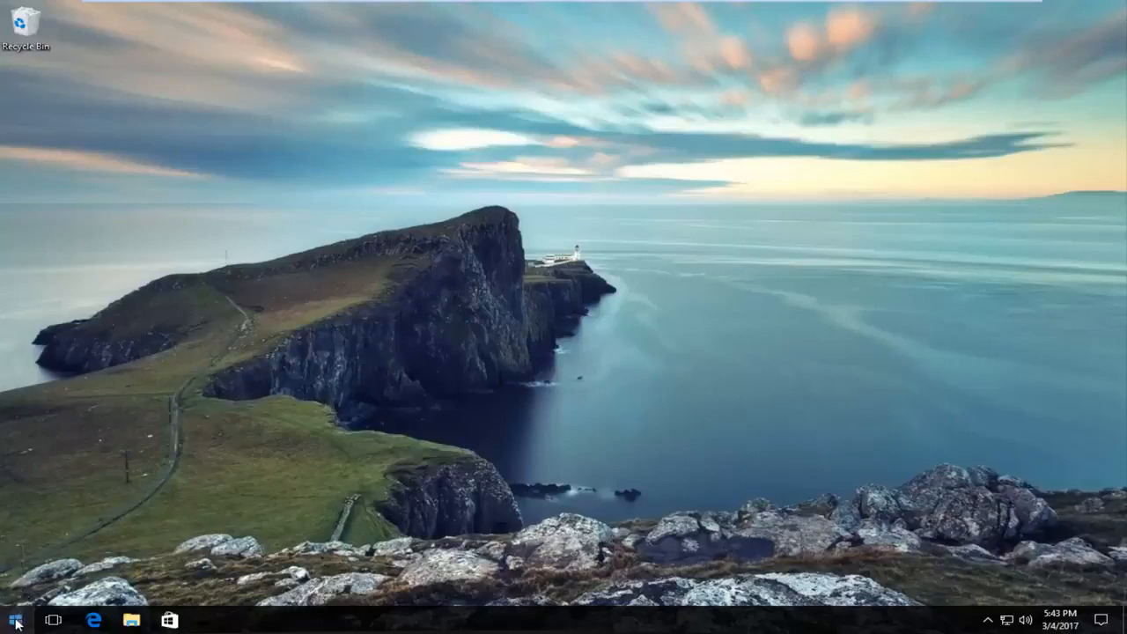
Launch regedit from the Run dialog, reaching the Registry Editor permission prompt
right_click(14, 620)
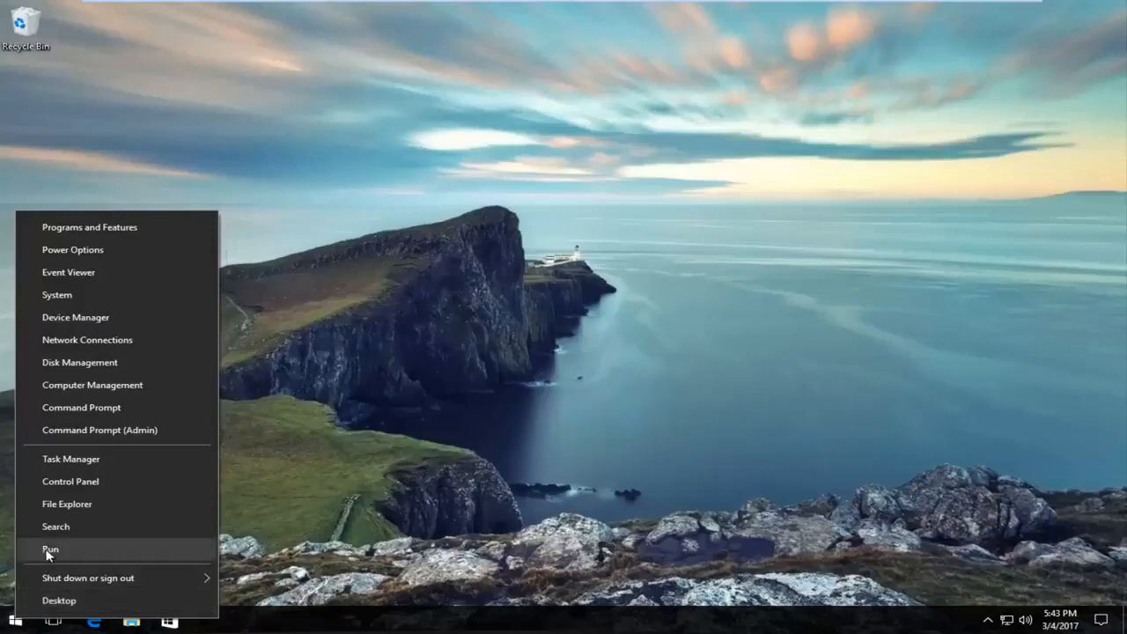
left_click(49, 549)
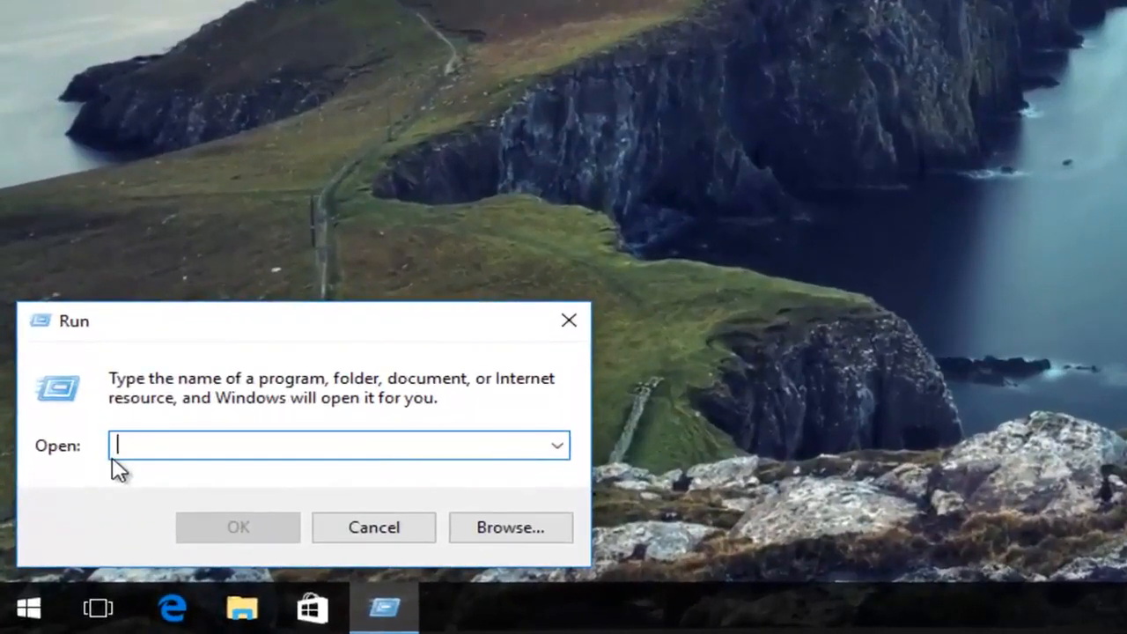
type("regedit")
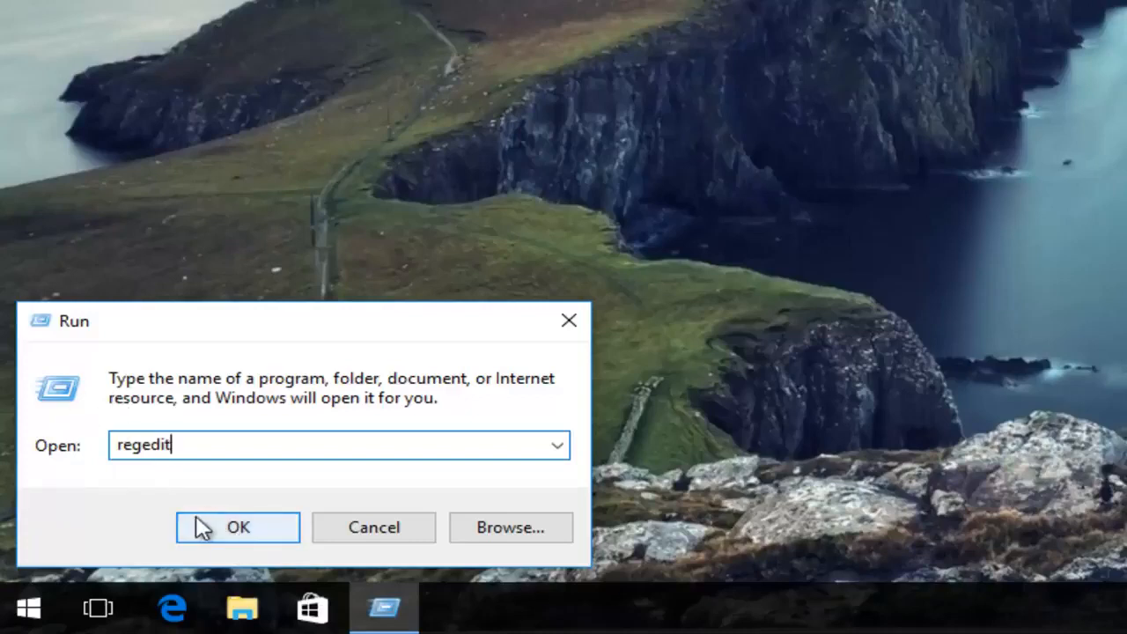
left_click(236, 528)
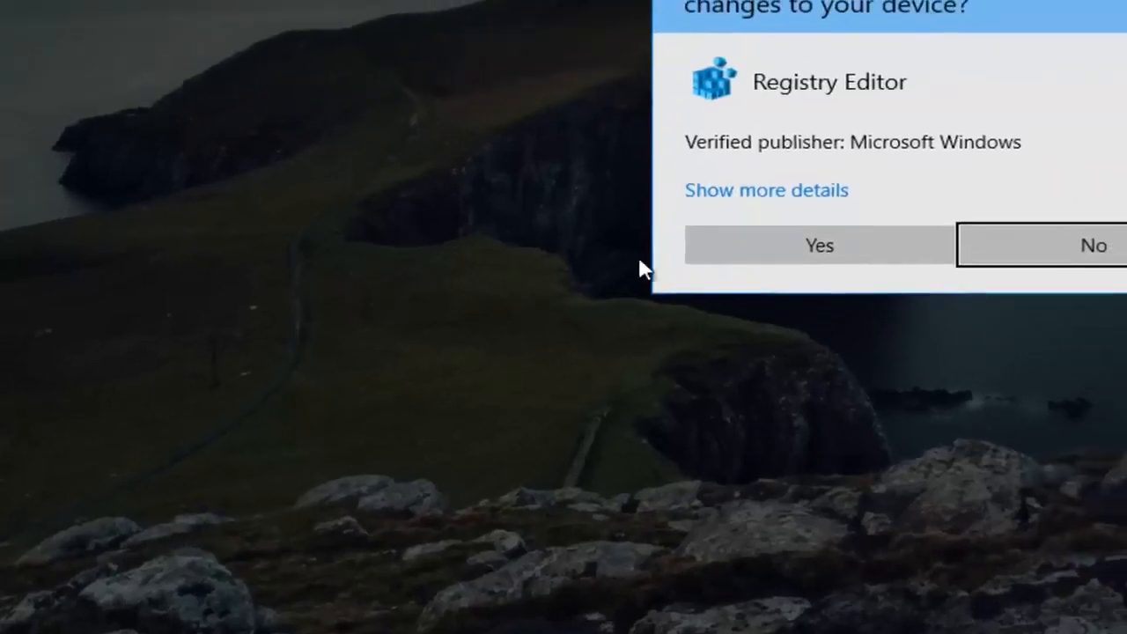
Allow Registry Editor to run, widen the tree and expand HKEY_CURRENT_USER > Software > Microsoft
left_click(817, 245)
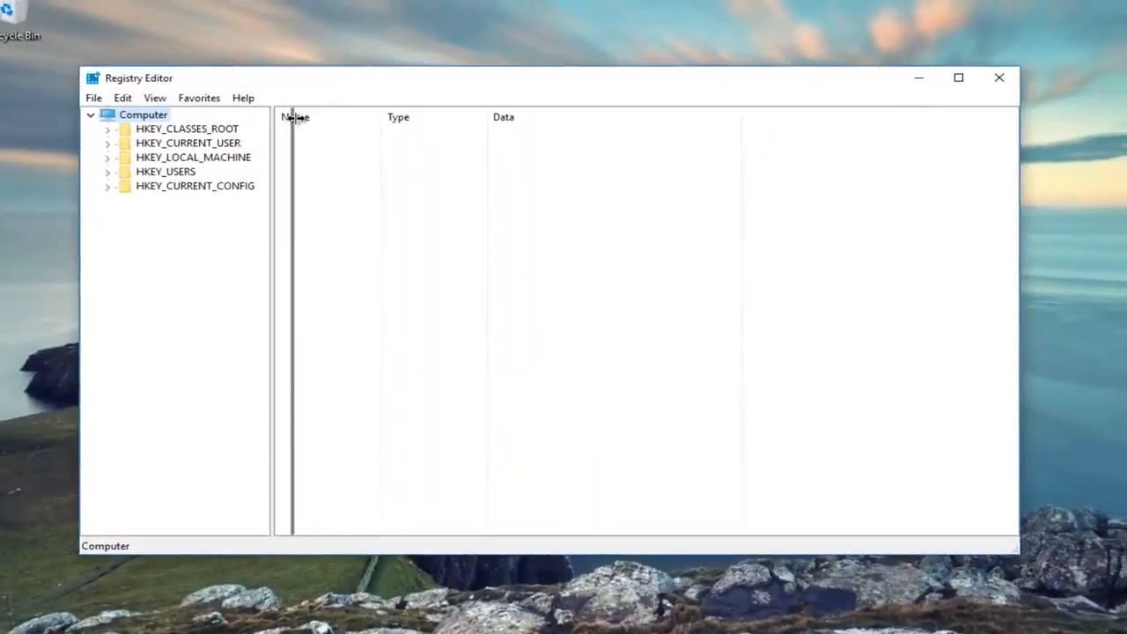
left_click_drag(275, 317, 306, 317)
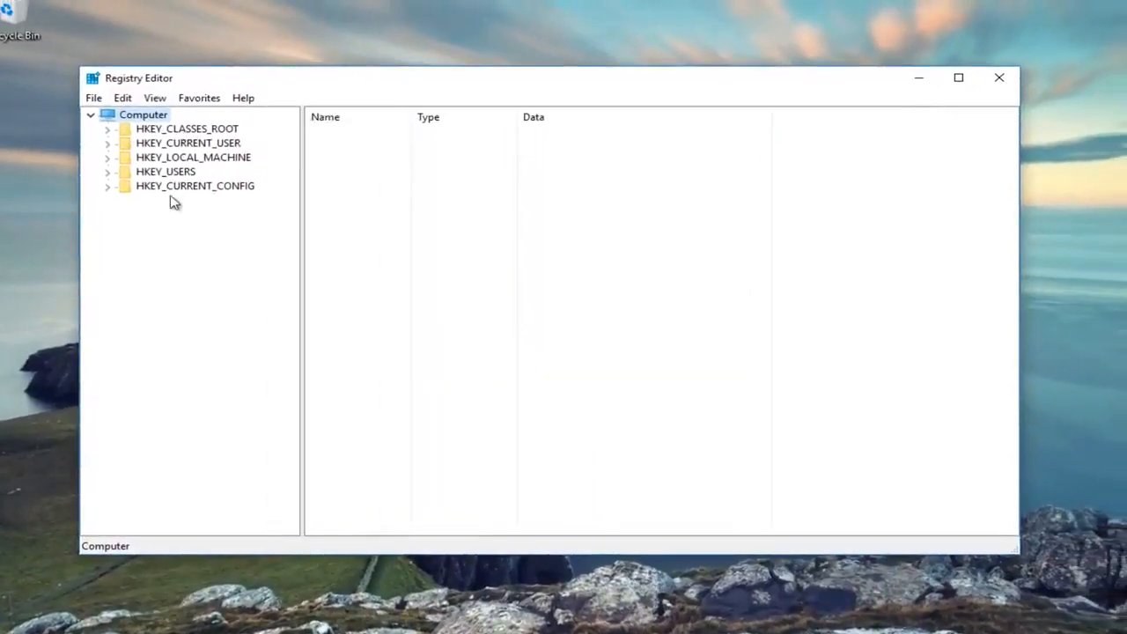
mouse_move(130, 134)
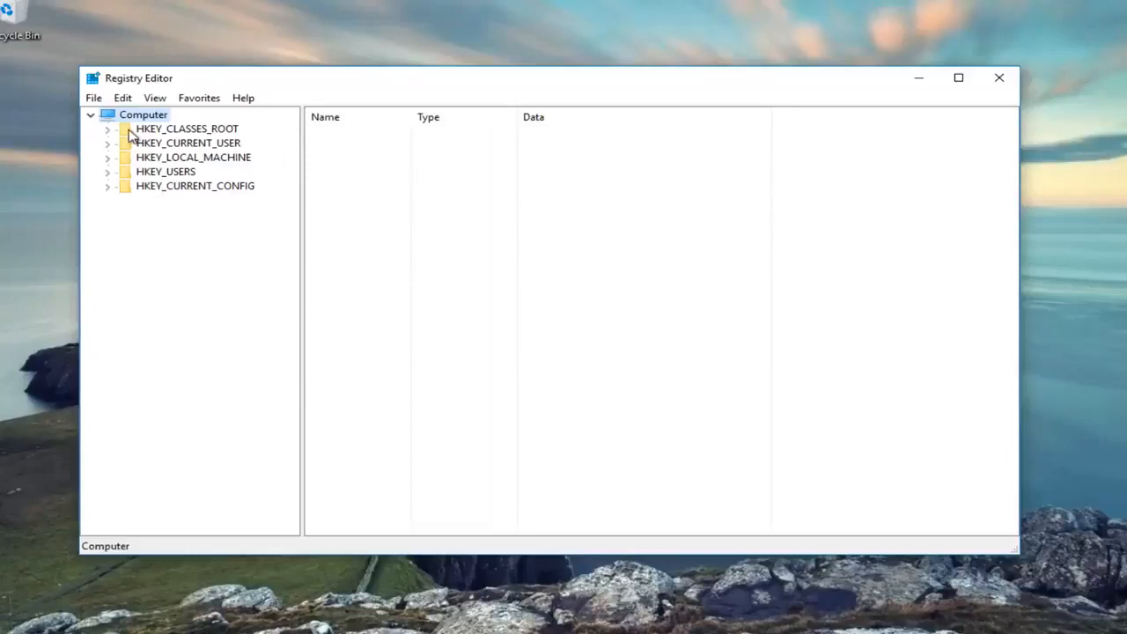
mouse_move(112, 139)
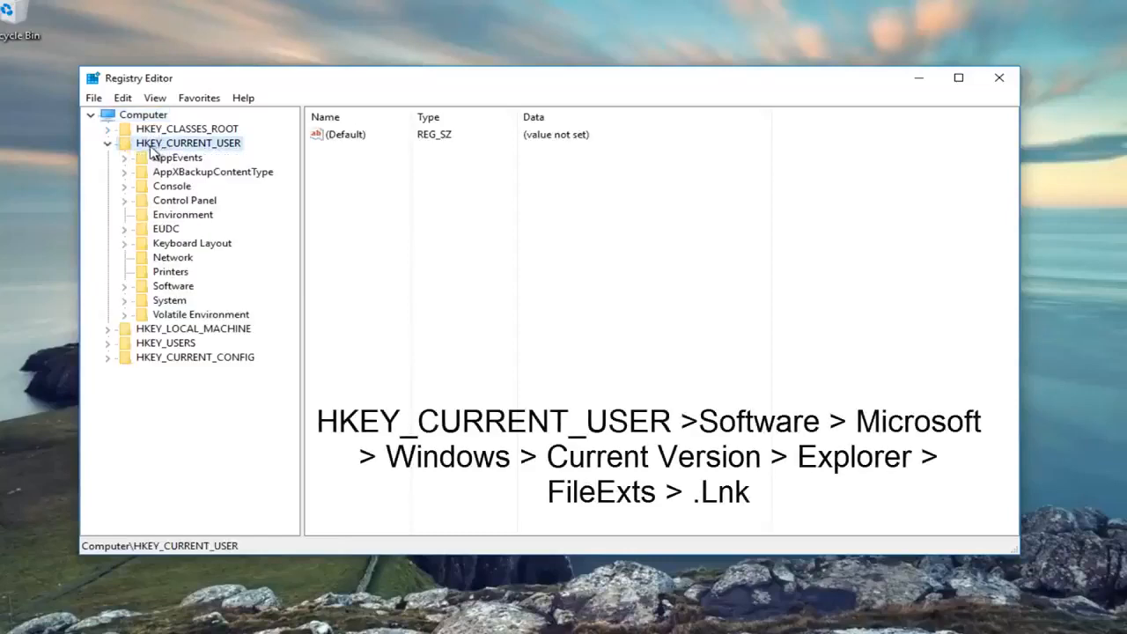
mouse_move(127, 293)
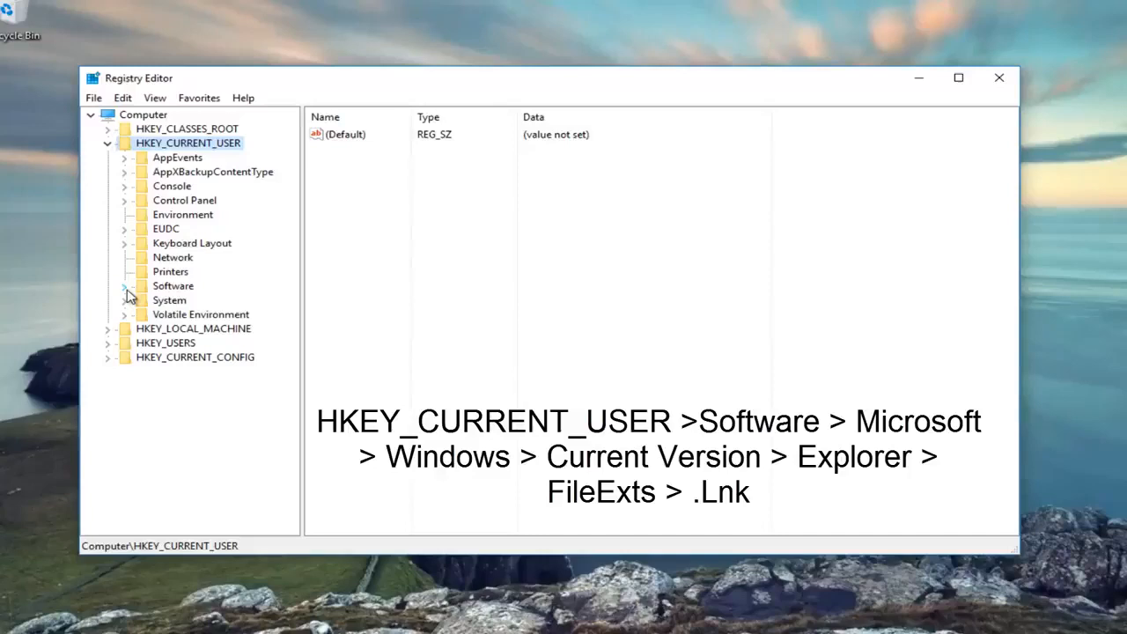
left_click(125, 286)
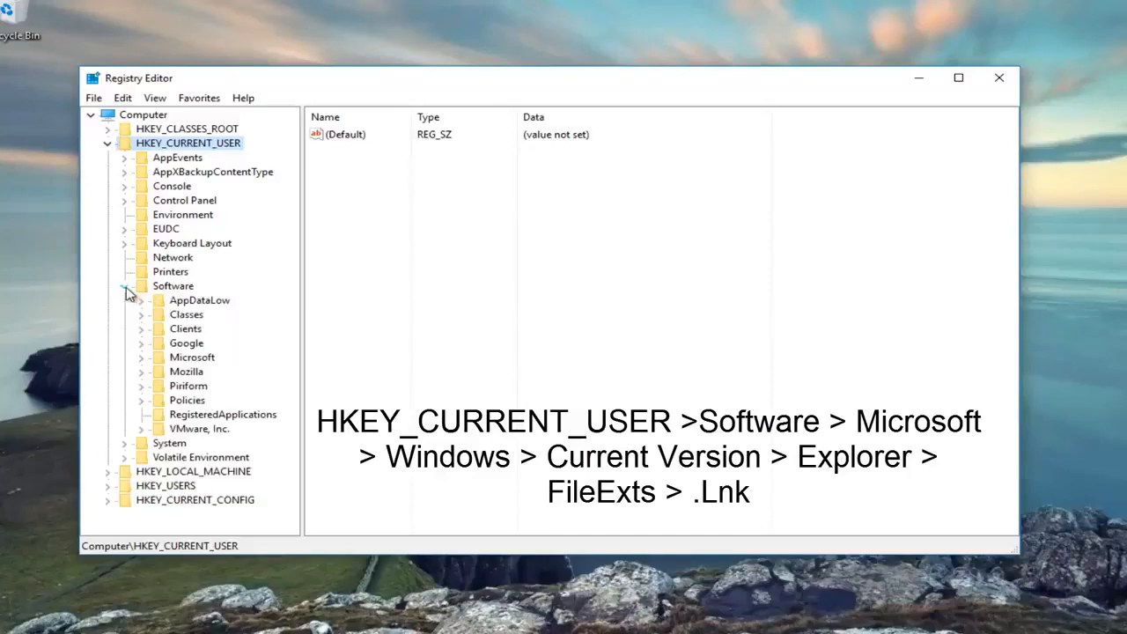
left_click(141, 356)
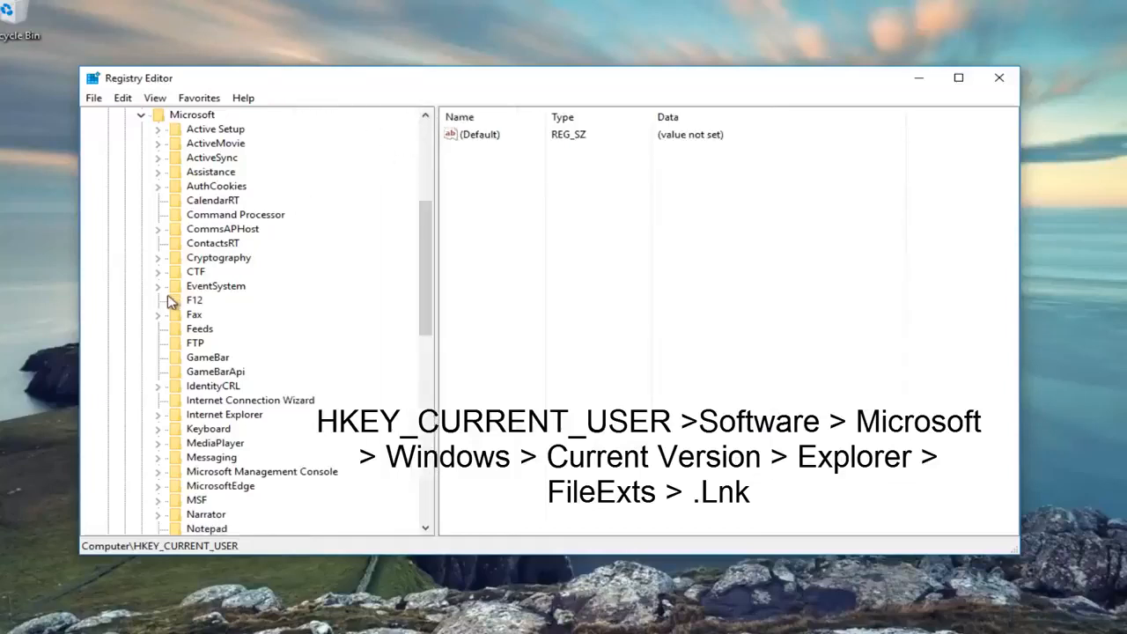
scroll("down", 3)
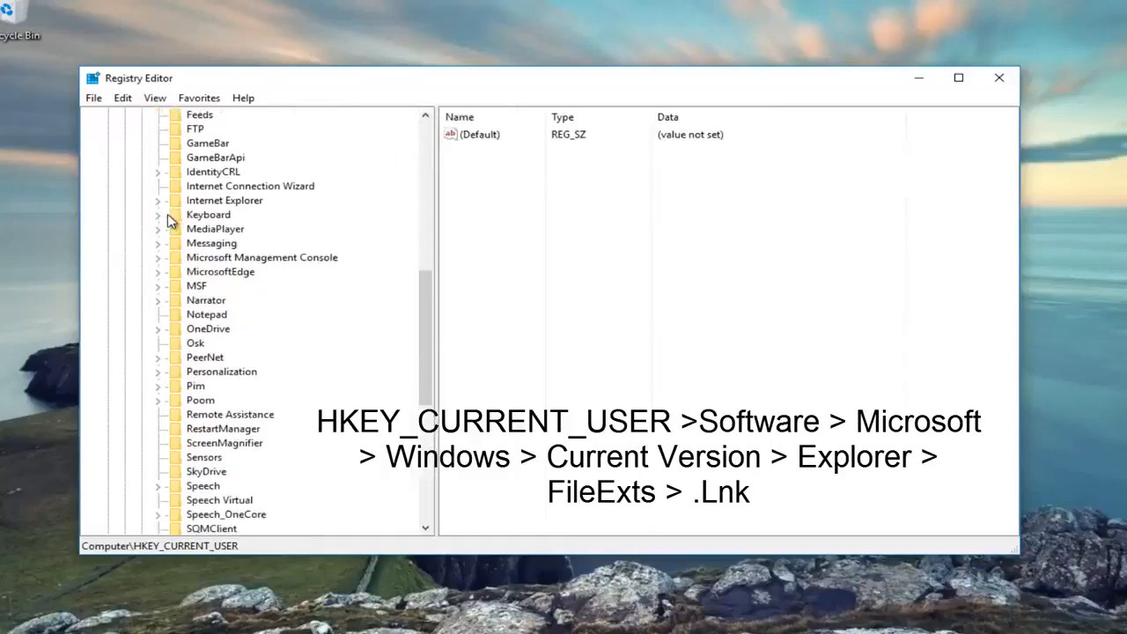
scroll("down", 3)
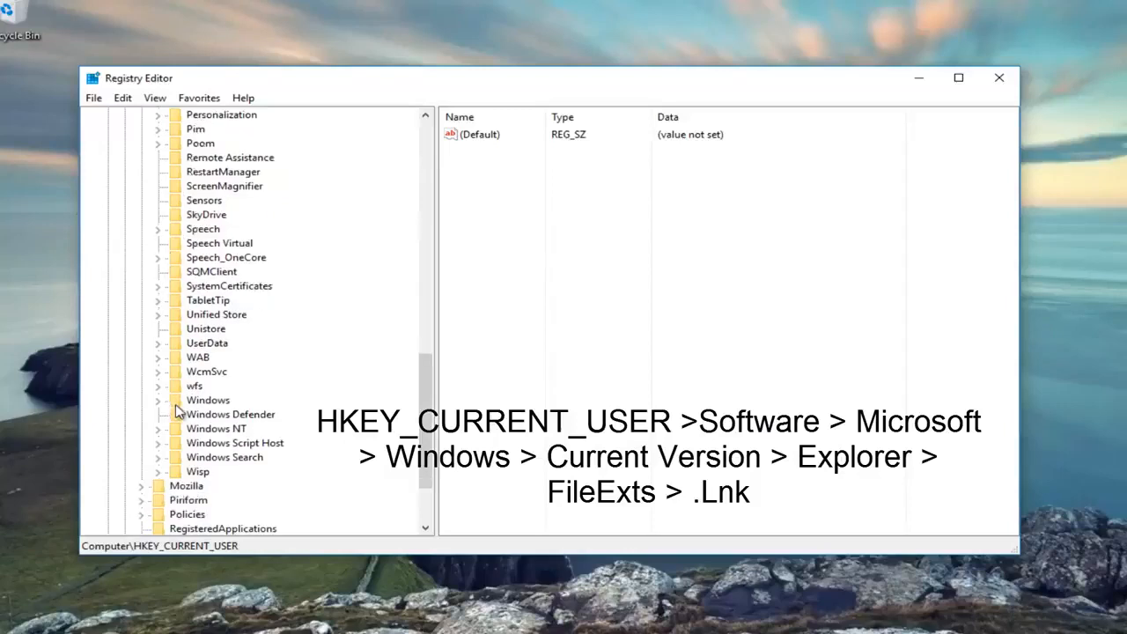
Expand Windows > CurrentVersion > Explorer > FileExts to show the extension subkeys
left_click(158, 399)
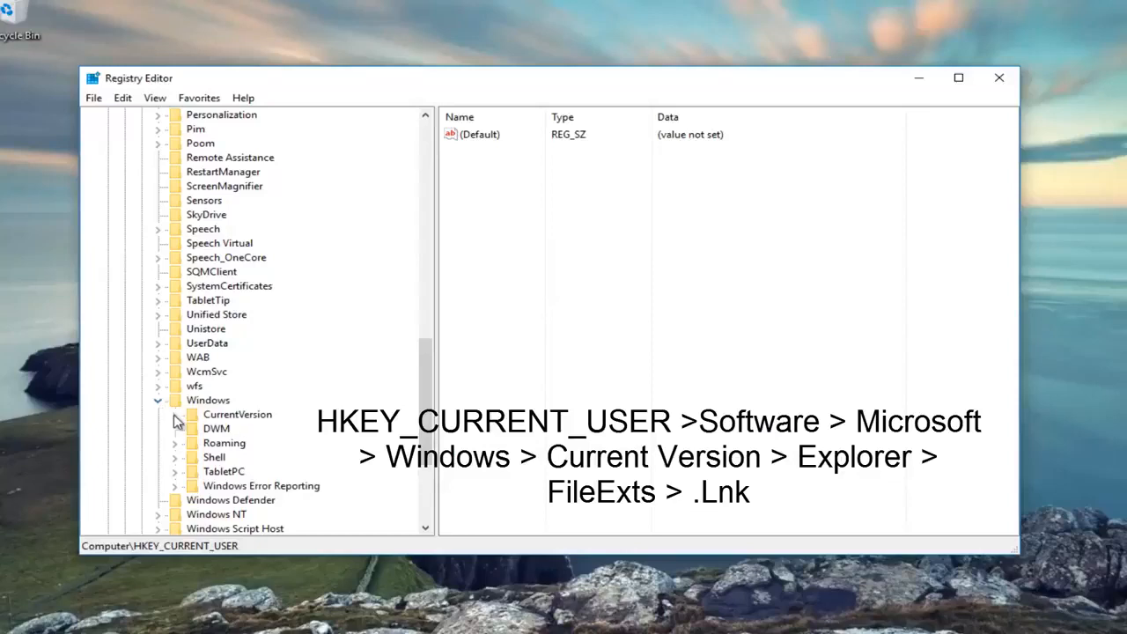
left_click(176, 413)
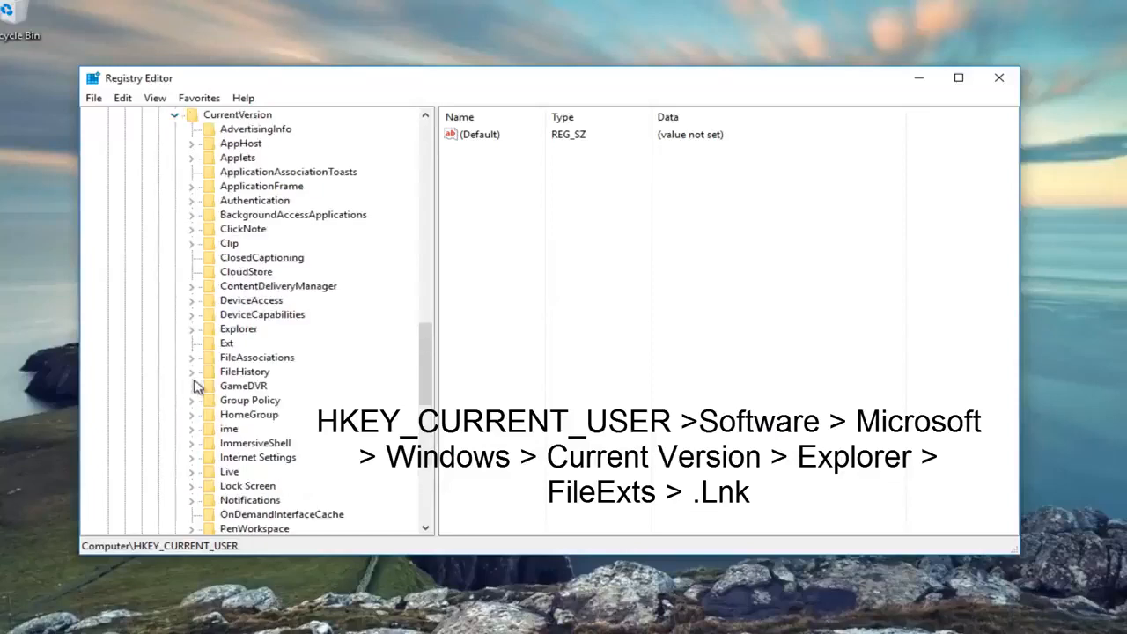
mouse_move(260, 306)
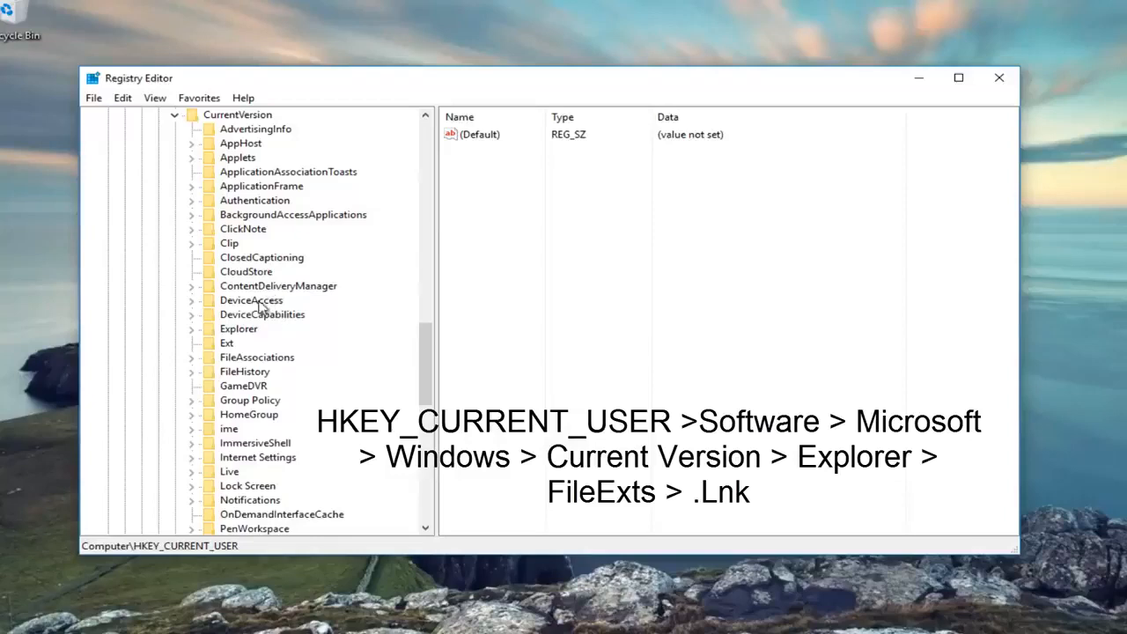
left_click(238, 329)
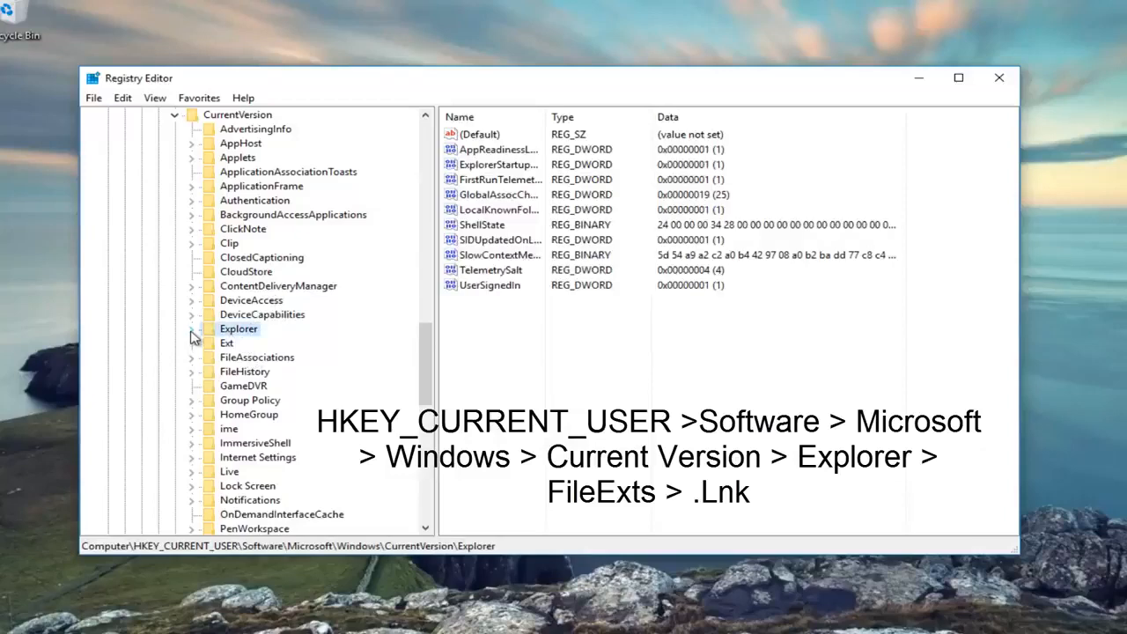
left_click(193, 329)
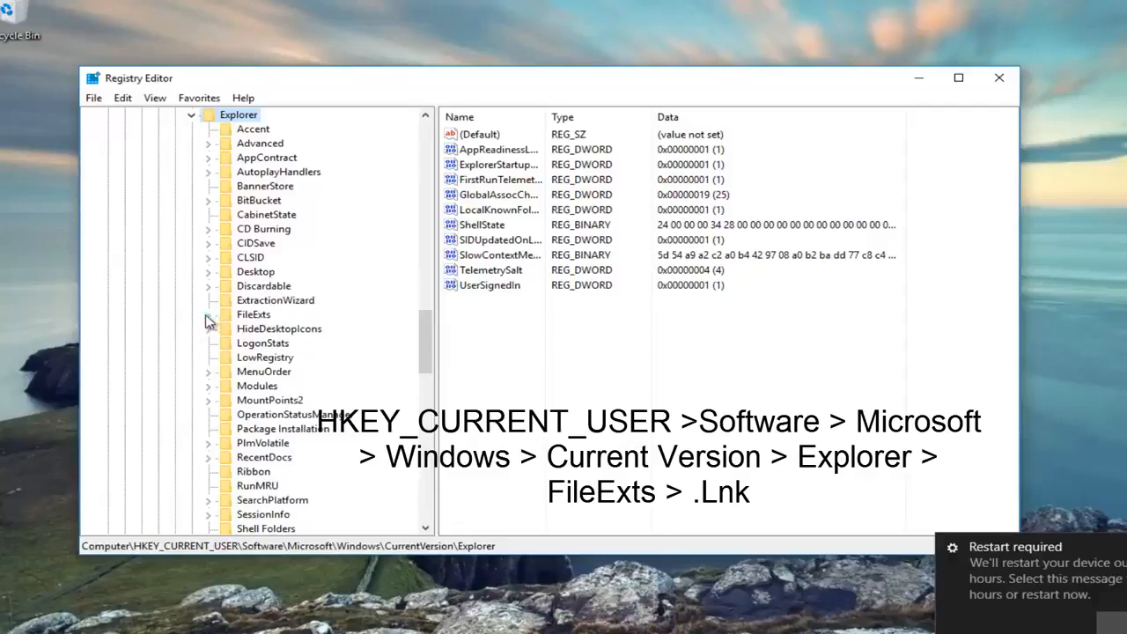
left_click(208, 313)
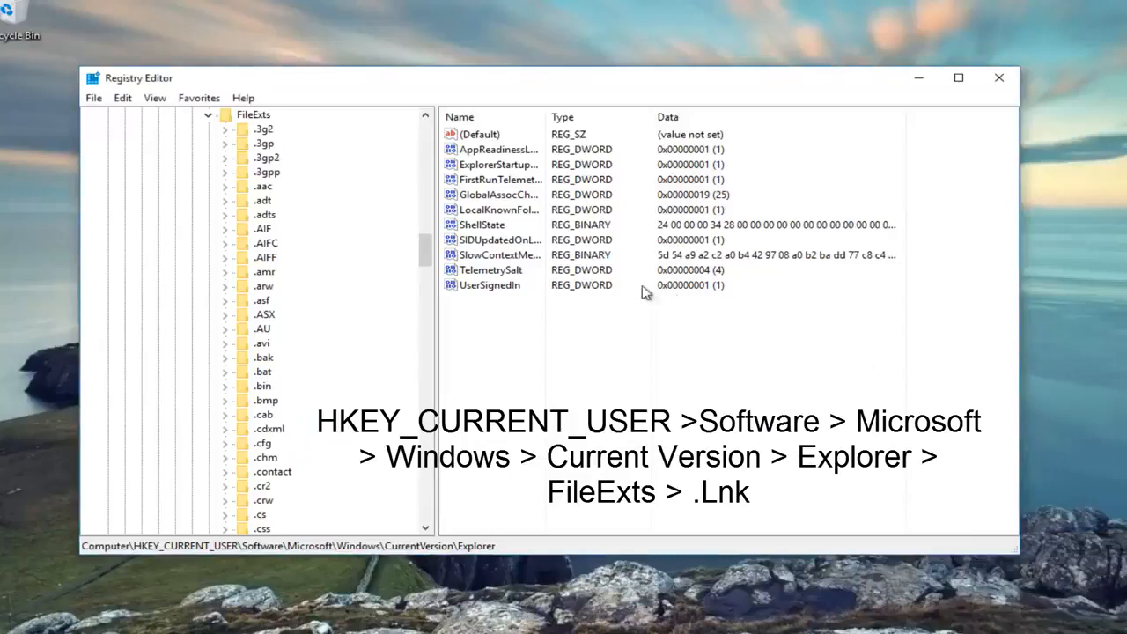
mouse_move(384, 250)
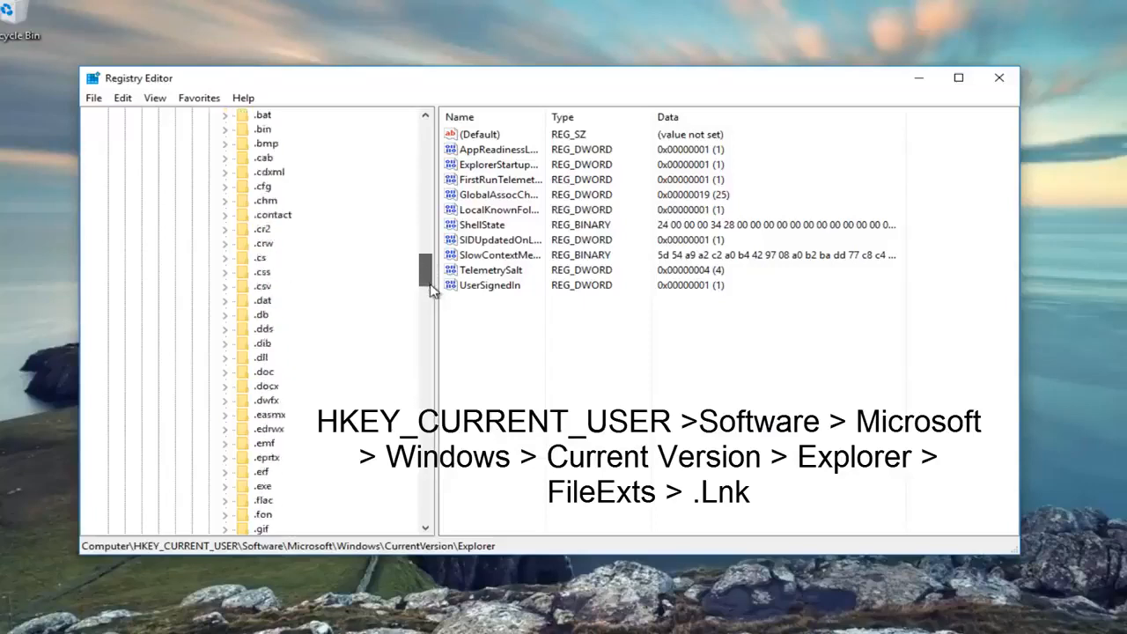
Select and expand the .lnk key, showing OpenWithList, OpenWithProgids and UserChoice
scroll("down", 3)
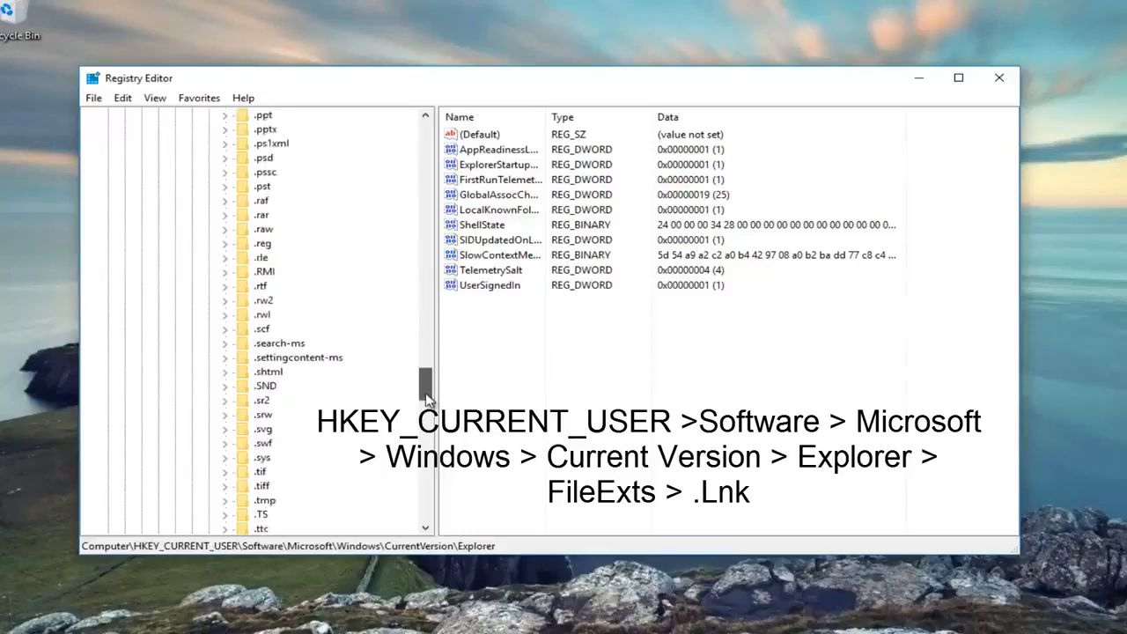
scroll("up", 3)
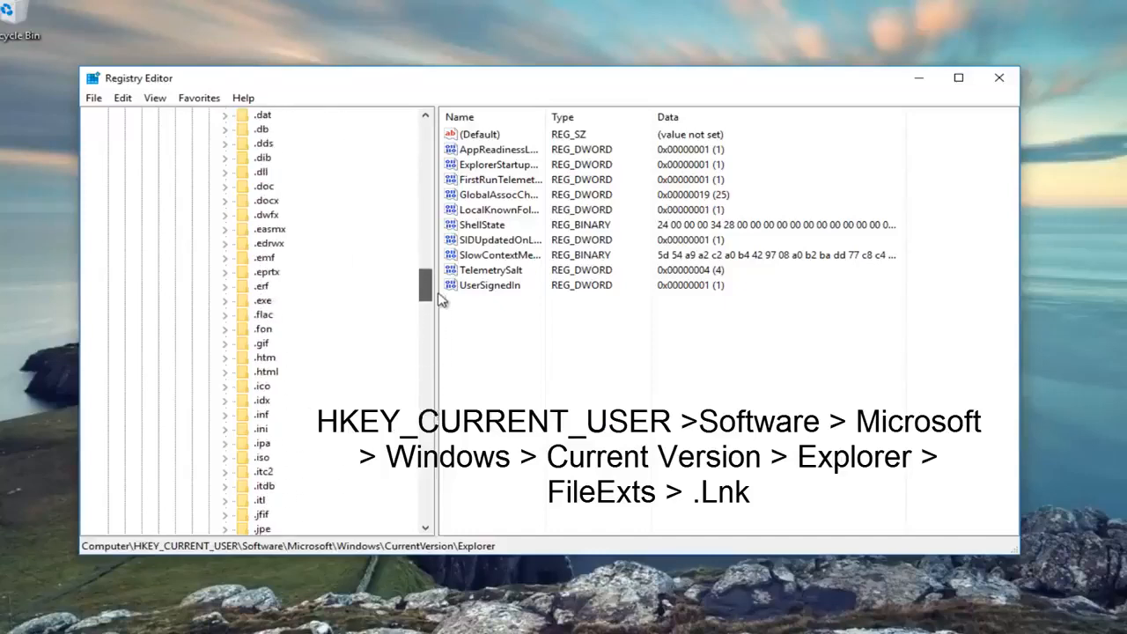
scroll("down", 3)
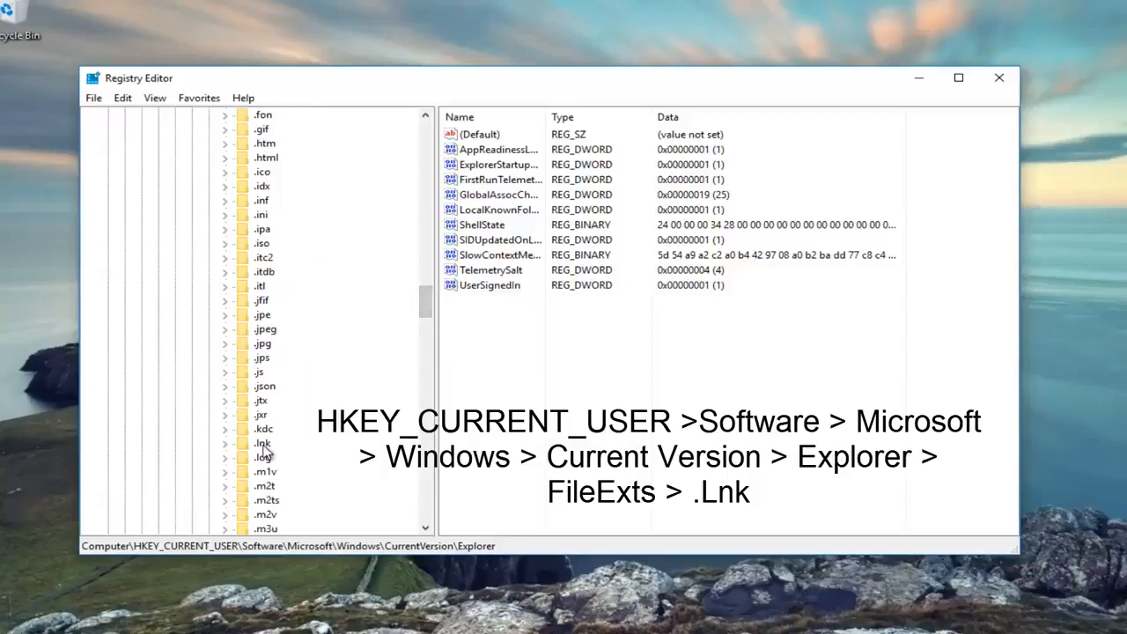
left_click(262, 401)
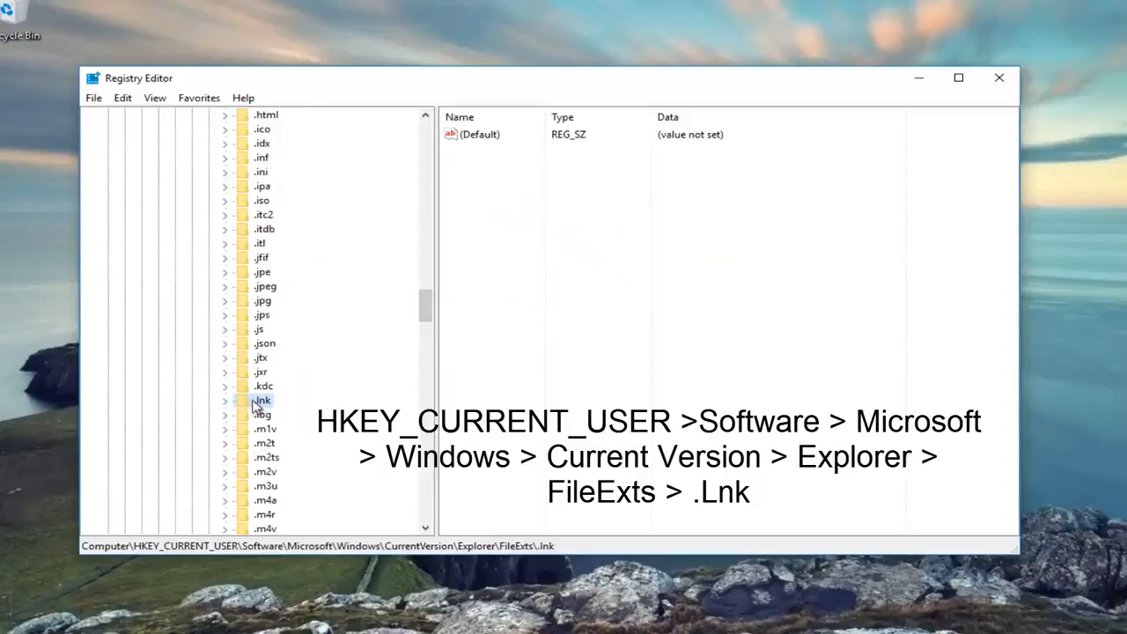
left_click(225, 401)
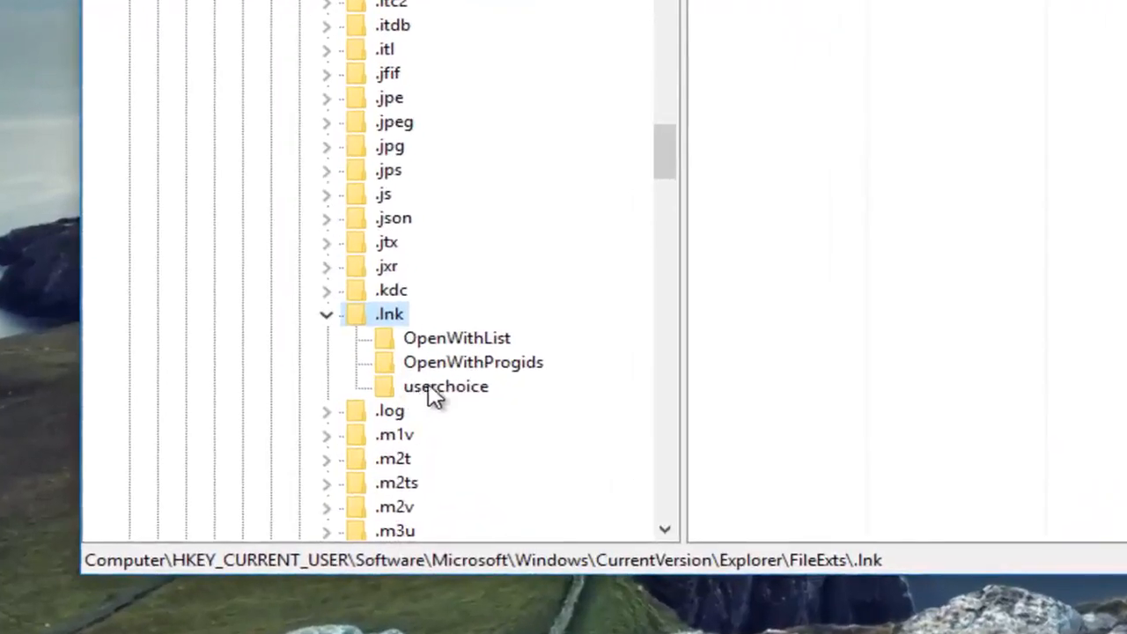
Delete the userchoice subkey under .lnk and confirm the permanent deletion
left_click(443, 386)
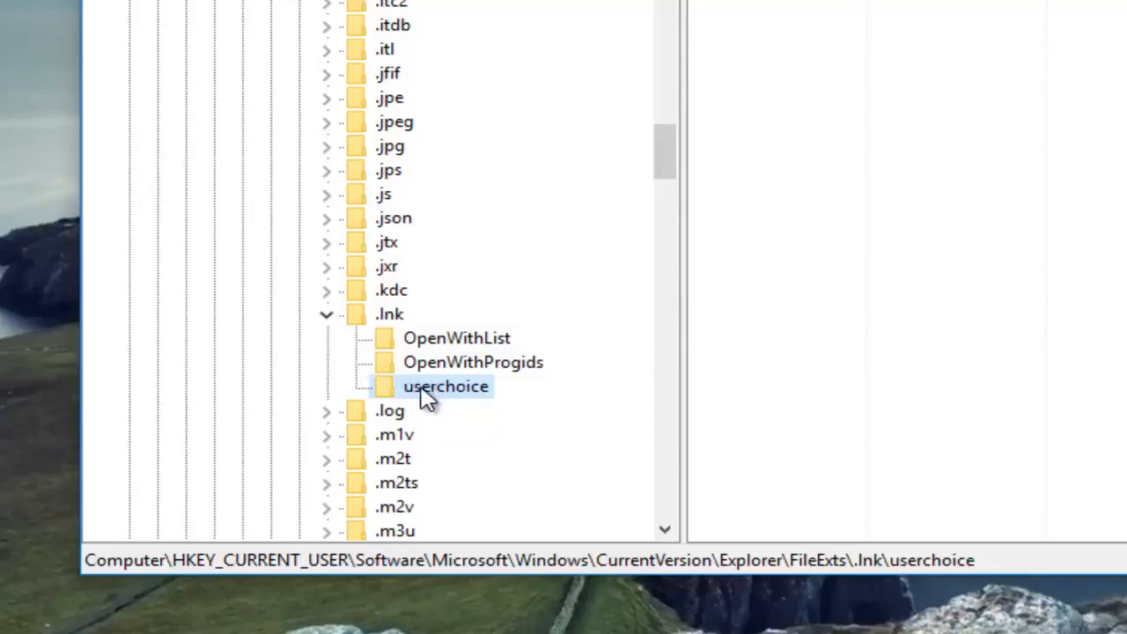
right_click(446, 385)
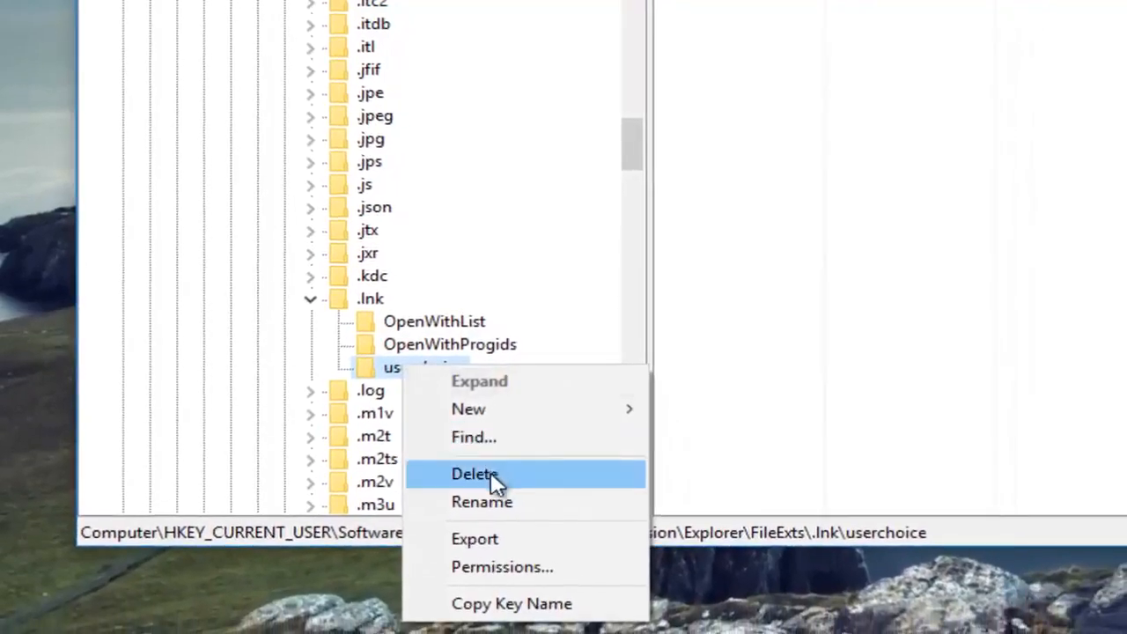
left_click(474, 474)
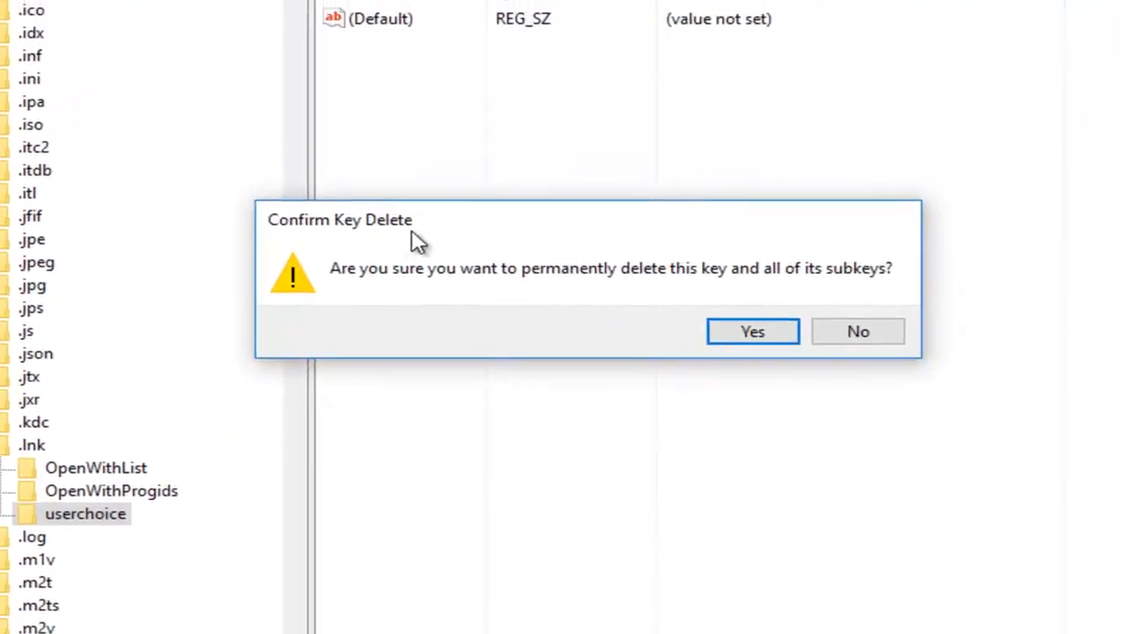
left_click(751, 331)
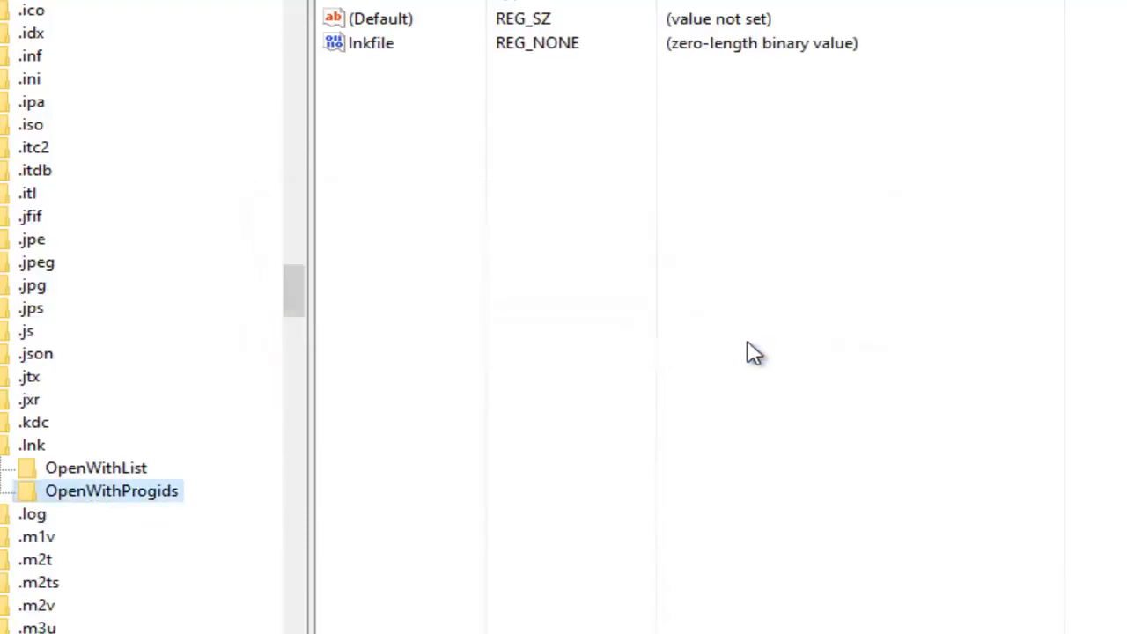